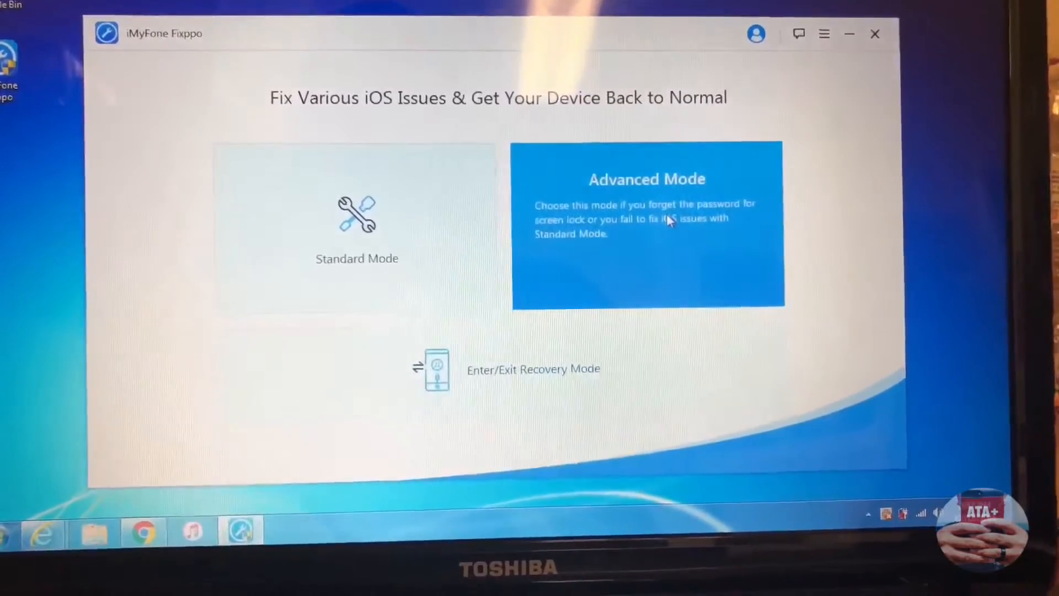
# Step: Choose the Advanced Mode repair card on the Fixppo home screen
pyautogui.click(646, 223)
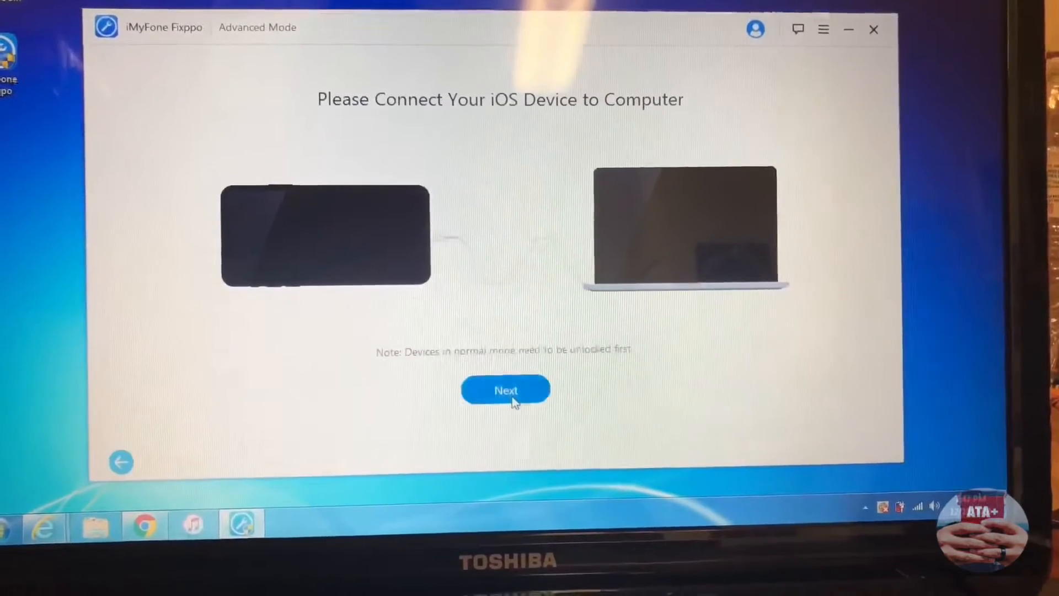
# Step: Continue past the connect-device prompt and start the DFU-mode step to reach firmware download
pyautogui.click(505, 391)
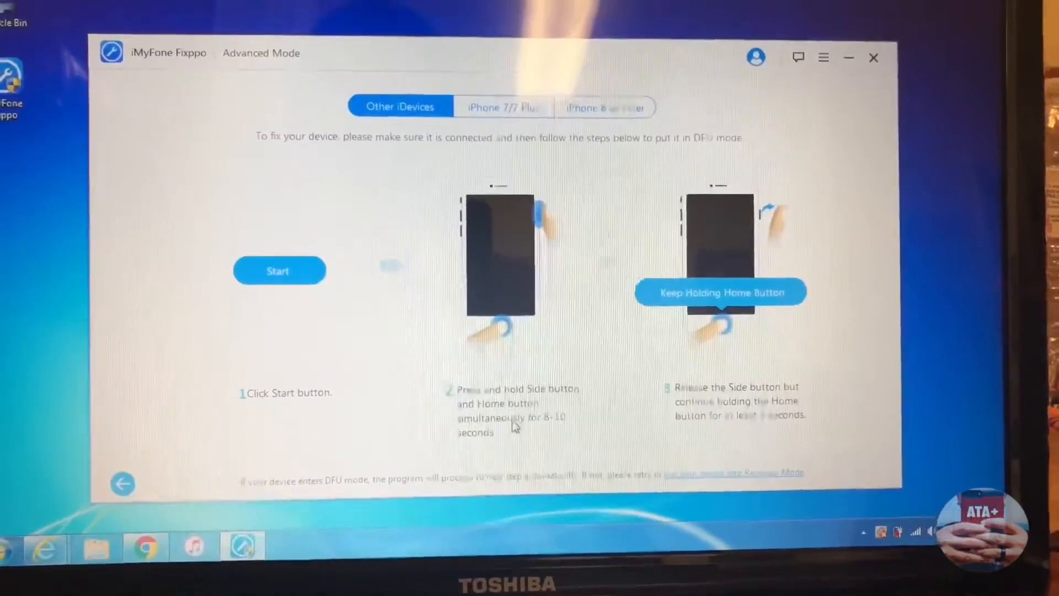
pyautogui.click(278, 270)
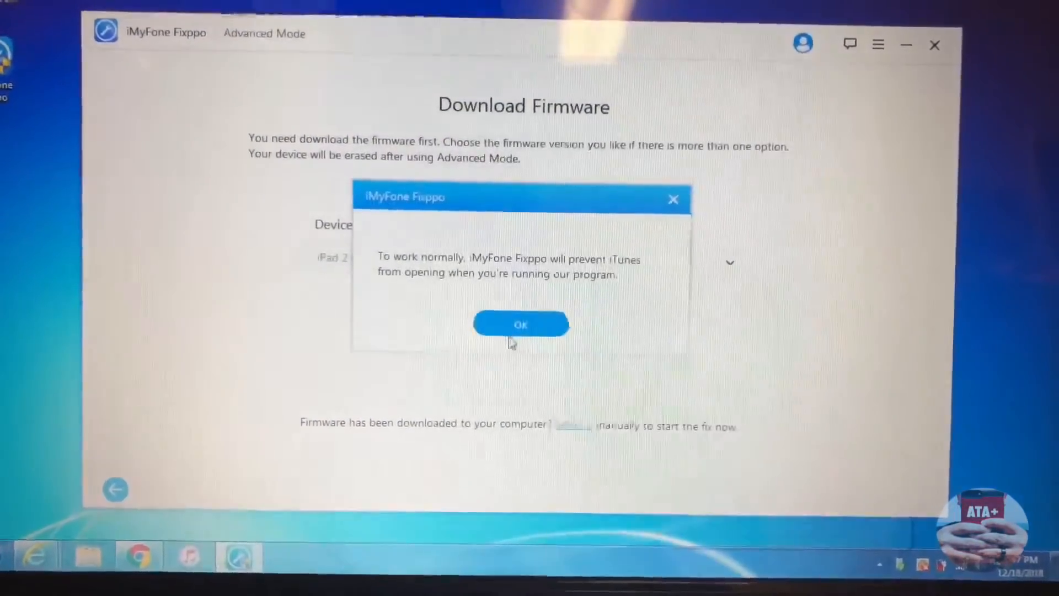
# Step: Dismiss the iTunes-blocking notice, download the iPad 2 firmware, and start fixing iOS
pyautogui.click(520, 324)
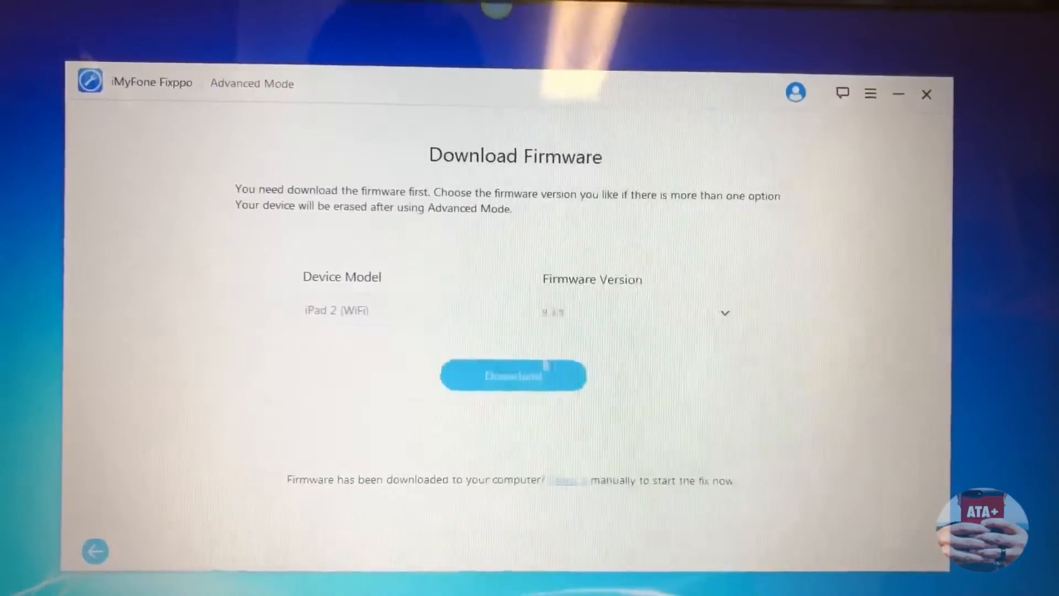
pyautogui.click(514, 375)
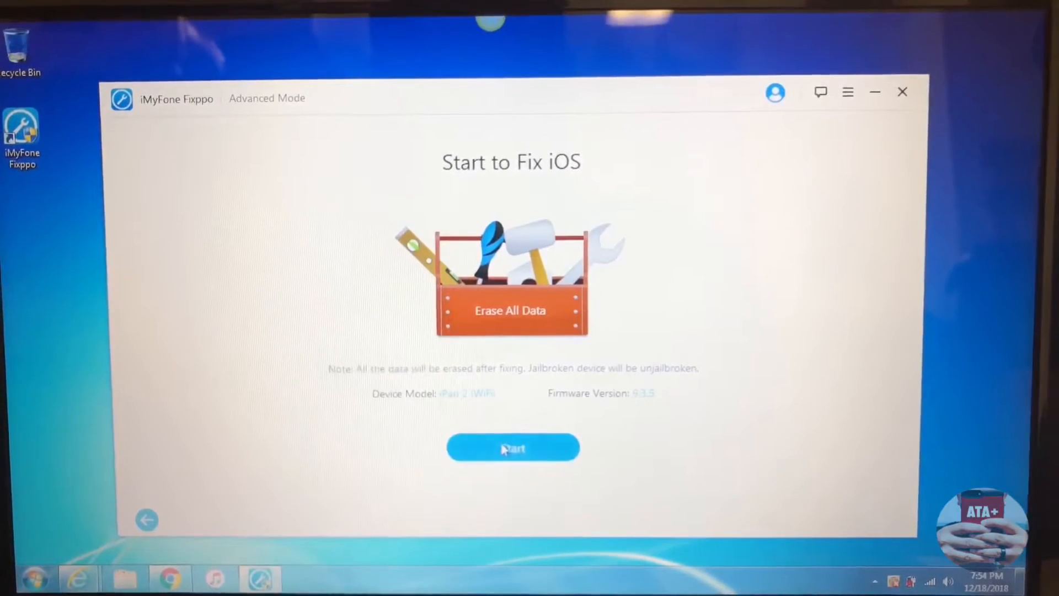
pyautogui.click(512, 448)
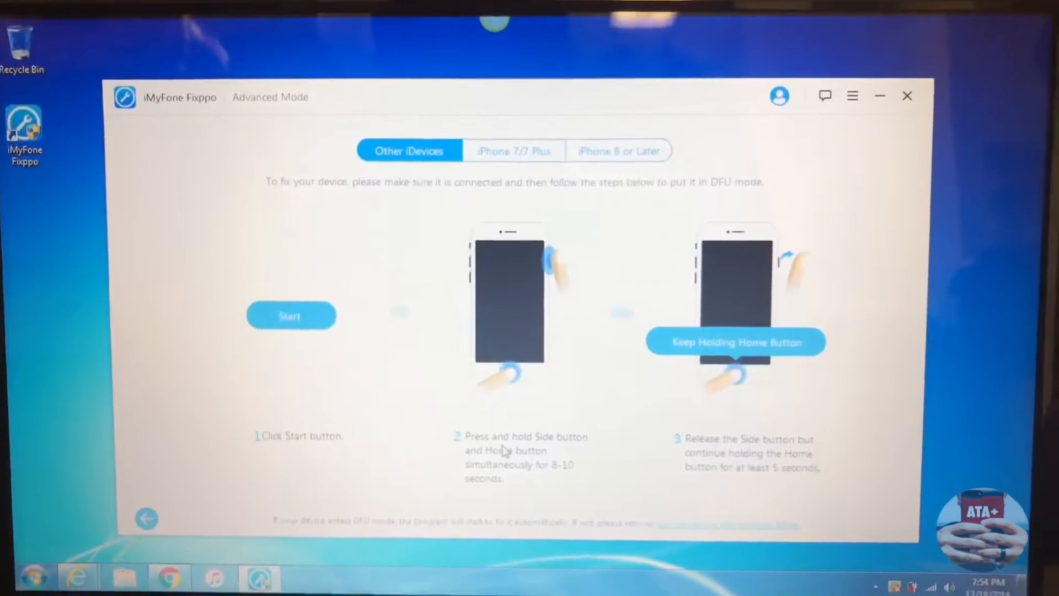